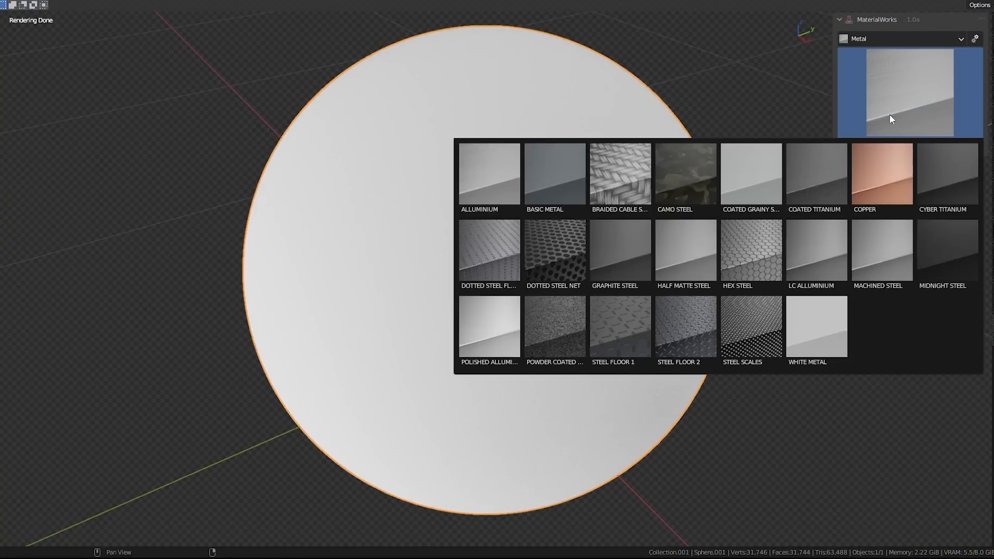
# Step: Apply a metal preset from the MaterialWorks Metal library to the white sphere
pyautogui.click(489, 173)
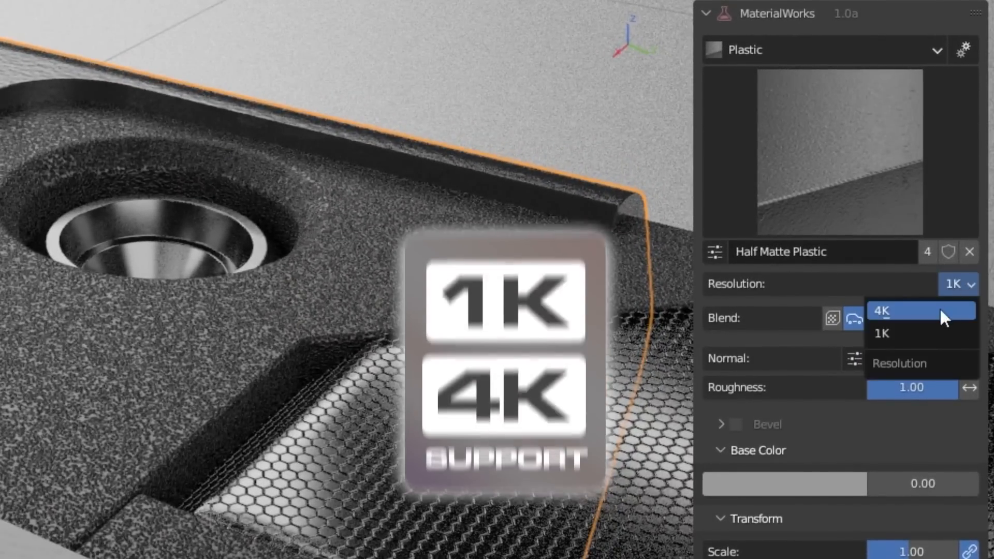
# Step: Switch the Half Matte Plastic material's resolution from 1K to 4K maps
pyautogui.click(881, 333)
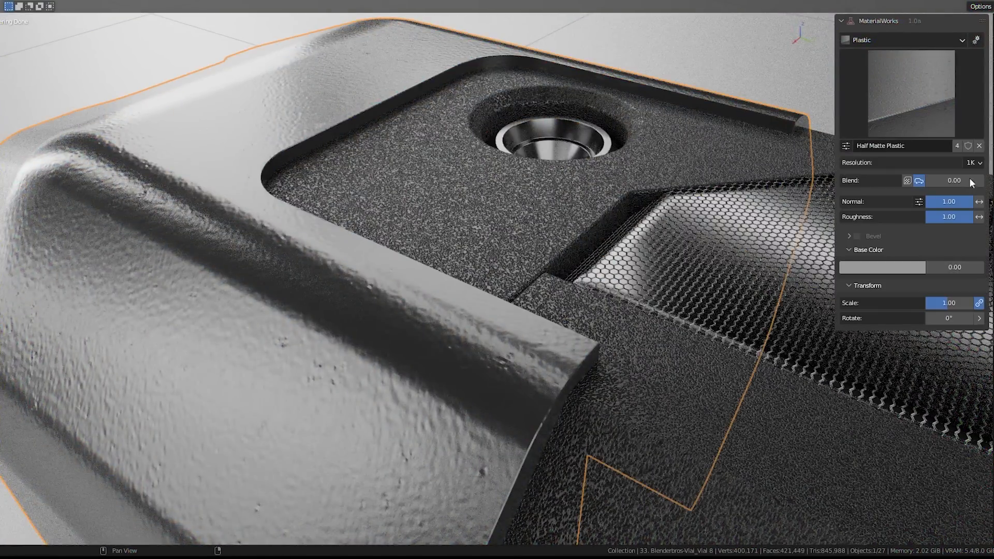
pyautogui.click(971, 162)
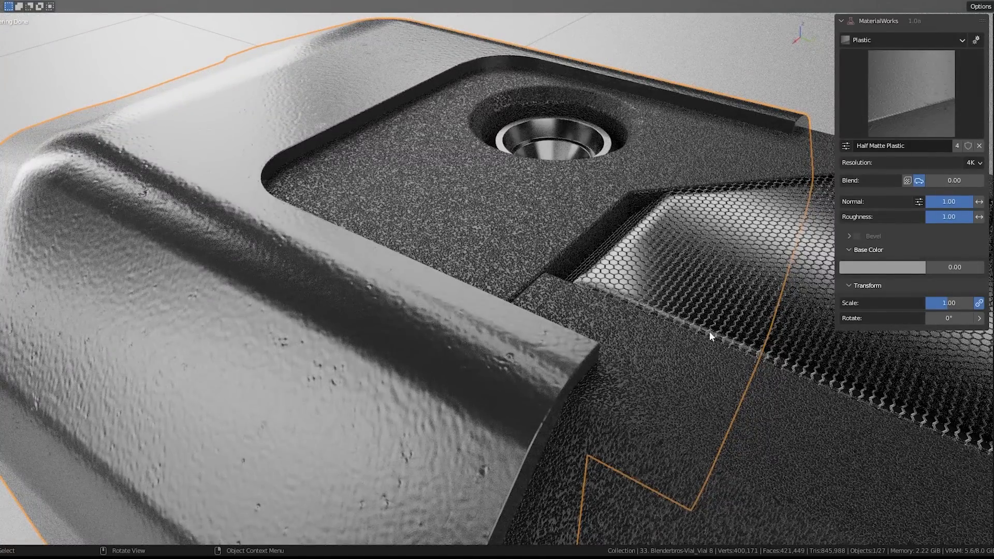
pyautogui.click(969, 162)
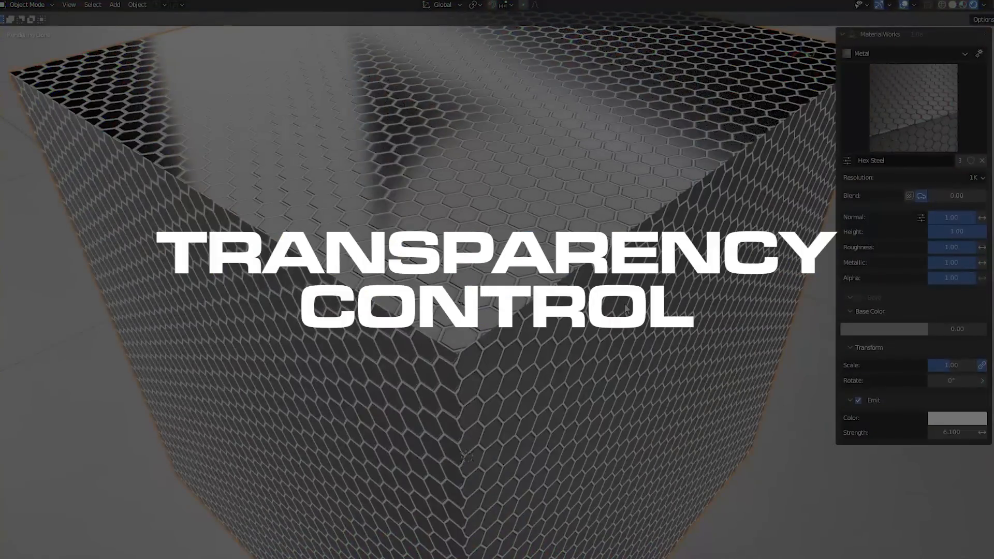
# Step: Select the Hex Steel cube to reach its Alpha transparency setting
pyautogui.click(851, 400)
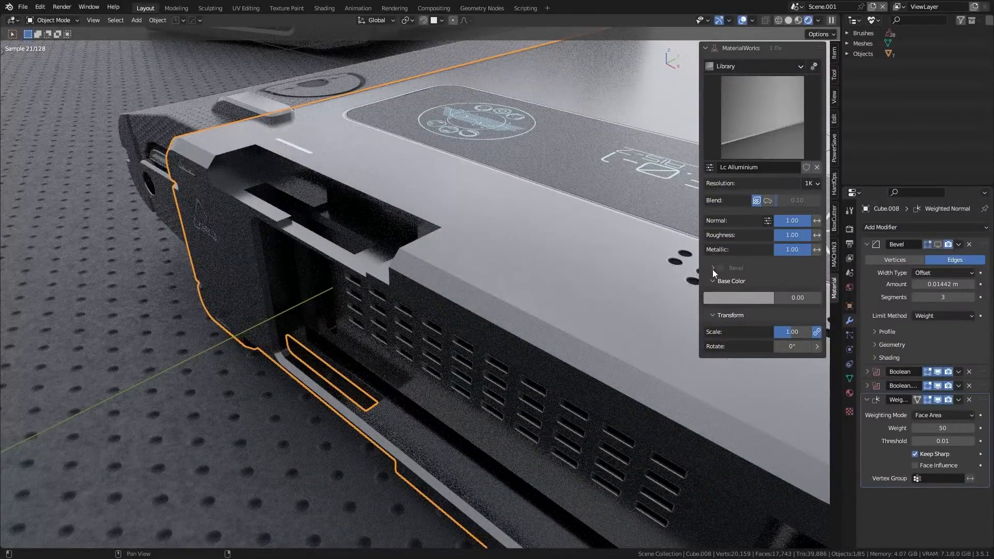
# Step: Enable procedural bevel on LC Aluminium with 16 samples and 0.020 width
pyautogui.click(718, 268)
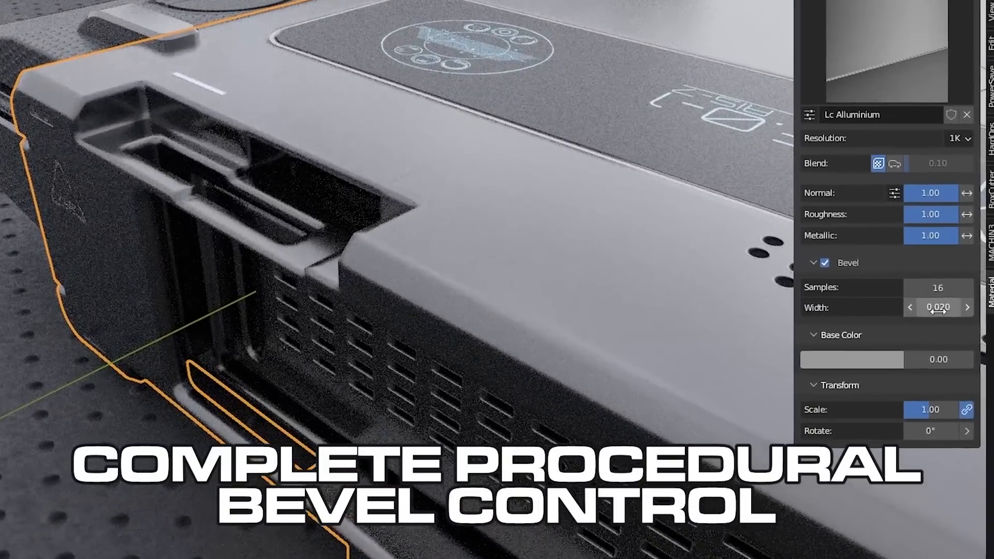
pyautogui.click(911, 308)
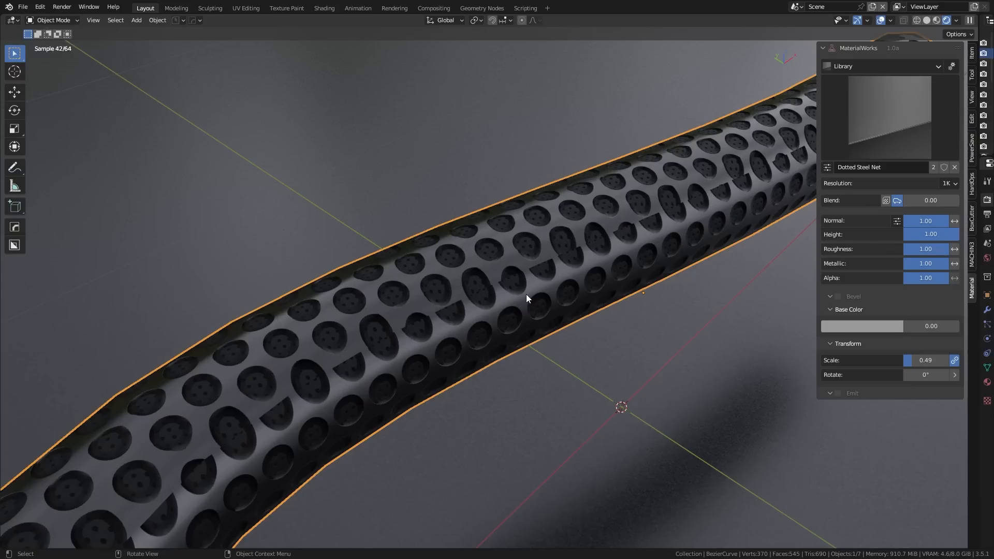
# Step: Change the blend mode of the Dotted Steel Net material on the curved tube
pyautogui.press('Tab')
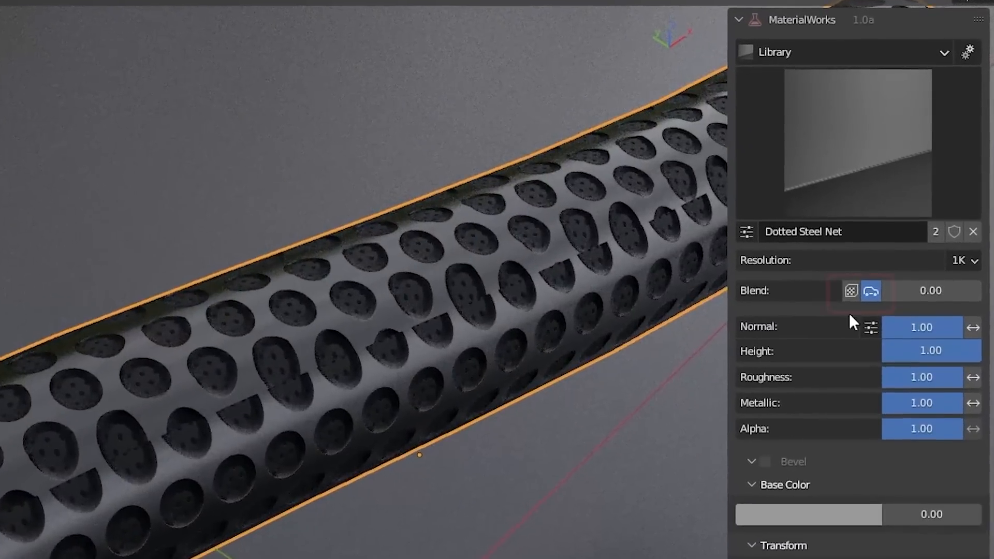
pyautogui.click(850, 293)
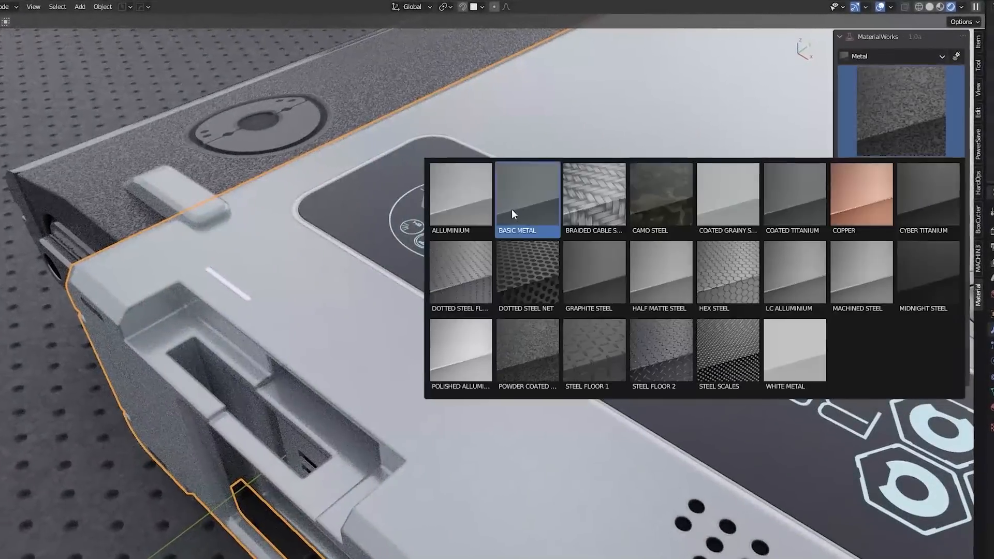
# Step: Apply the Basic Metal preset to the device panel
pyautogui.click(527, 195)
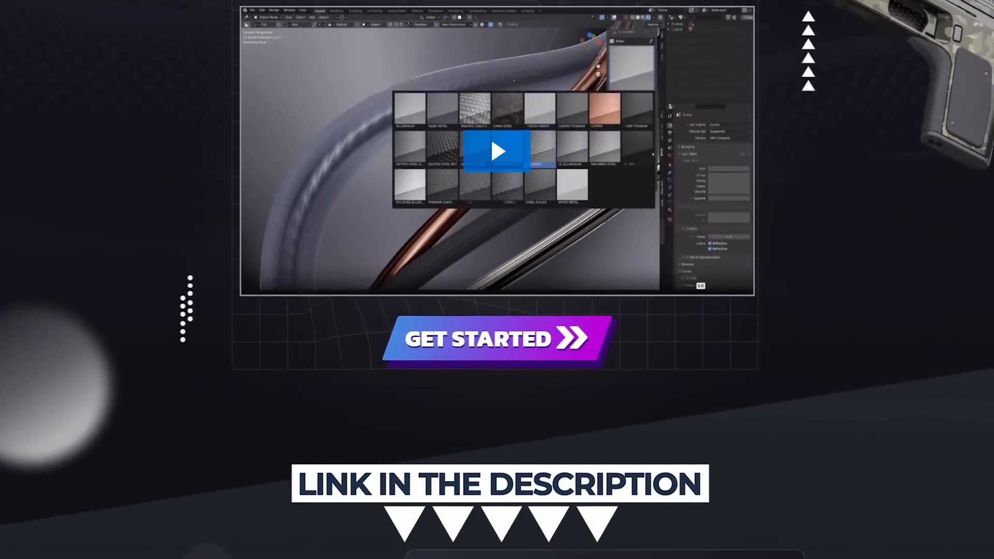
# Step: Scroll the BlenderBros page down to the Effortless Materials – All In One Click section
pyautogui.scroll(-3)
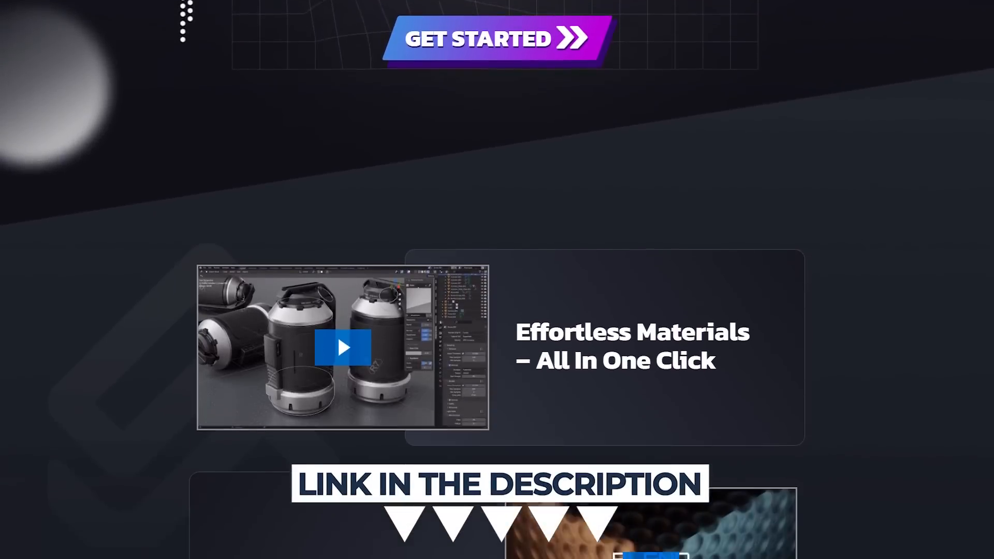